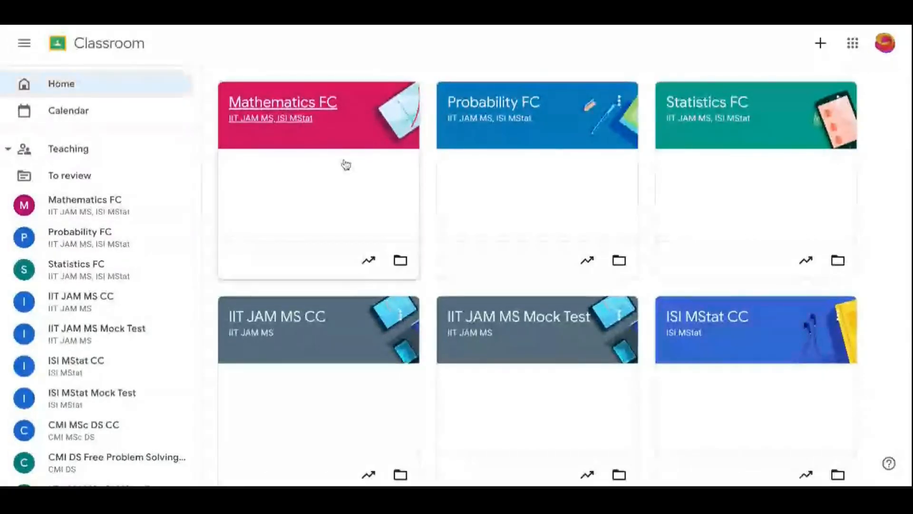
- Scroll the Classroom home page and open the ISI MStat CC class card
{"action": "scroll", "scroll_direction": "down", "scroll_amount": 3}
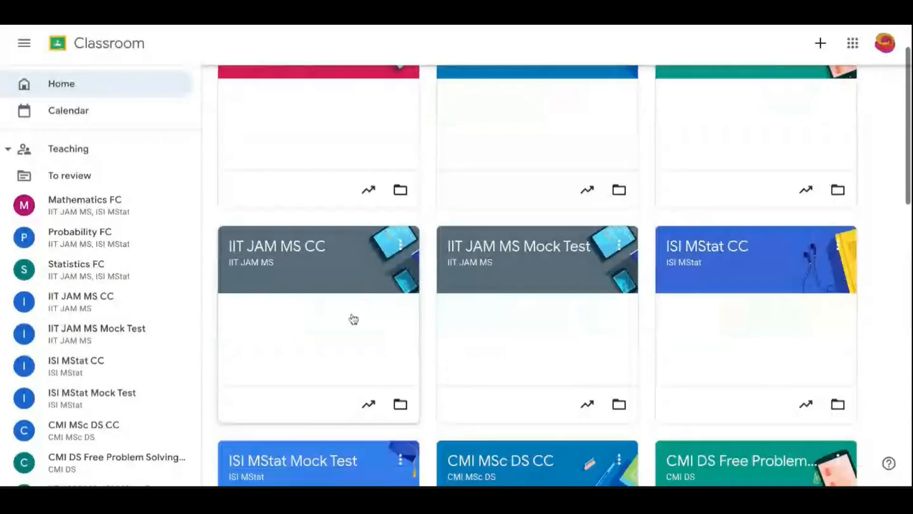
{"action": "scroll", "scroll_direction": "down", "scroll_amount": 3}
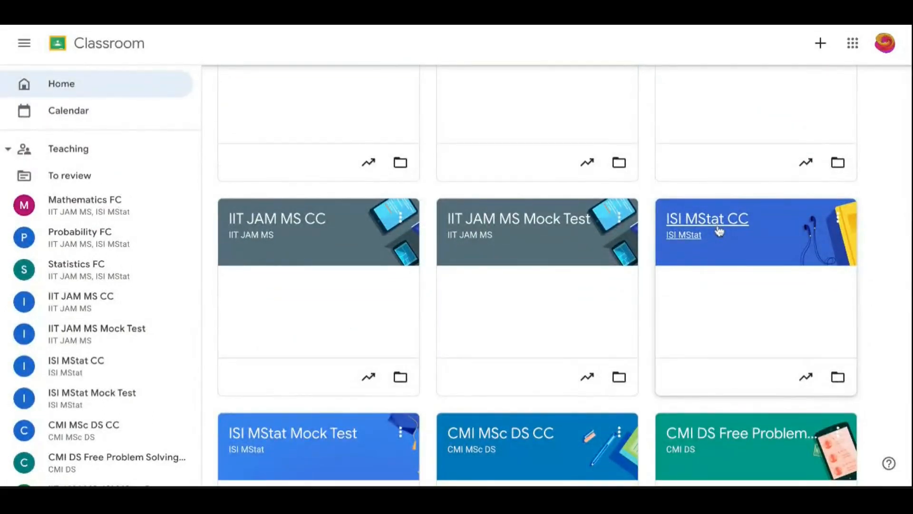
{"action": "left_click", "coordinate": [707, 218]}
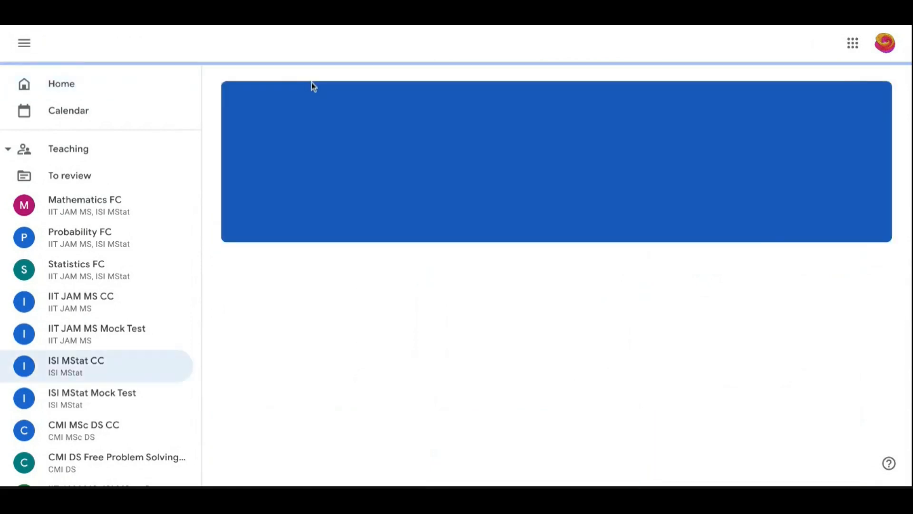
{"action": "left_click", "coordinate": [76, 365]}
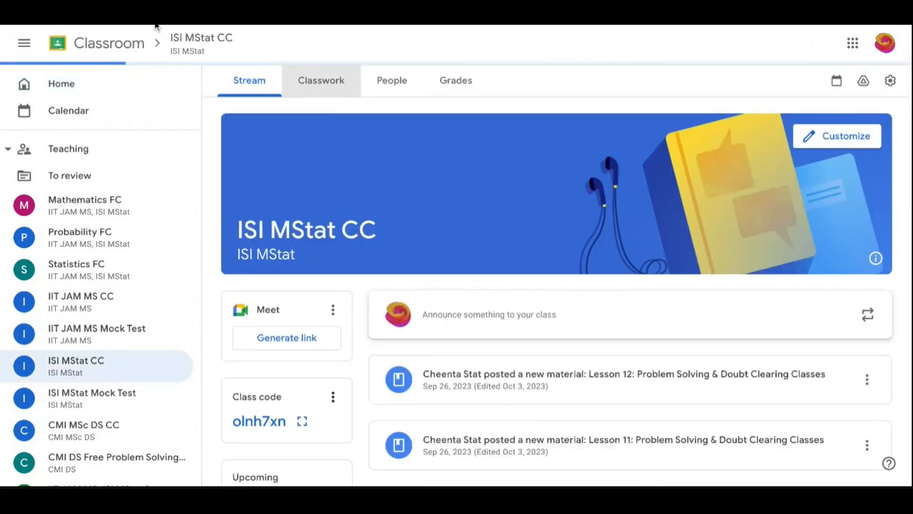
- Show the Classwork page and browse the lesson topics from Lesson 12 down to Lesson 1
{"action": "left_click", "coordinate": [321, 80]}
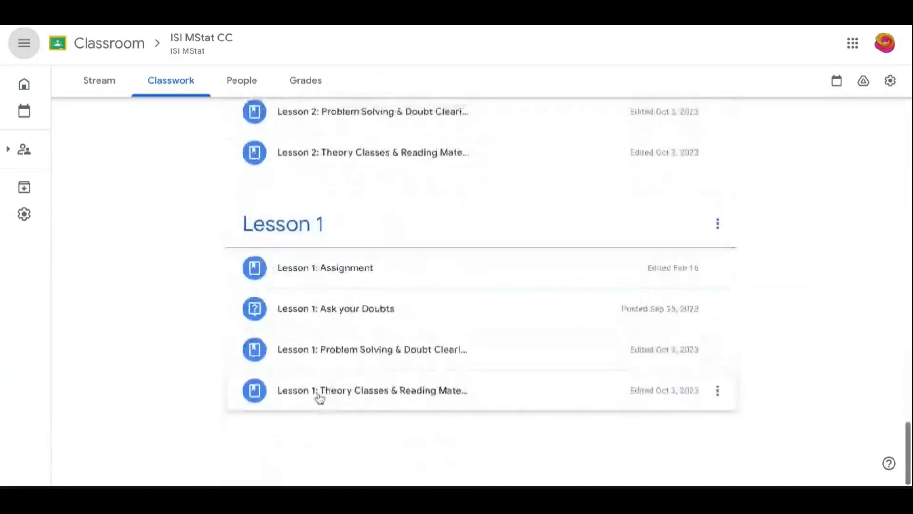
{"action": "scroll", "scroll_direction": "up", "scroll_amount": 3}
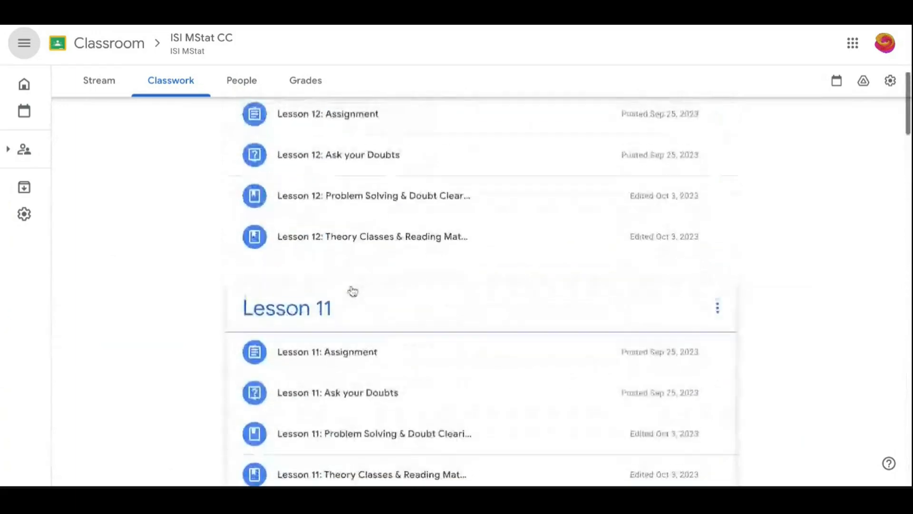
{"action": "scroll", "scroll_direction": "up", "scroll_amount": 3}
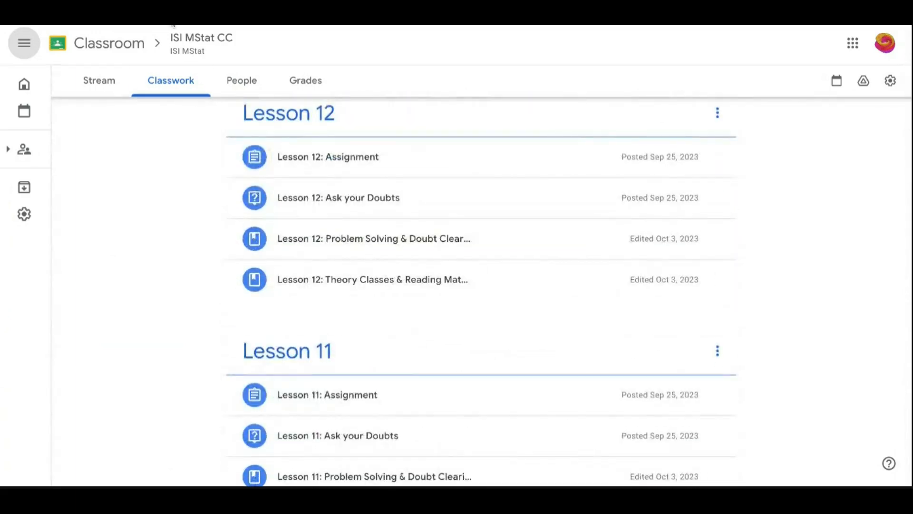
{"action": "scroll", "scroll_direction": "up", "scroll_amount": 3}
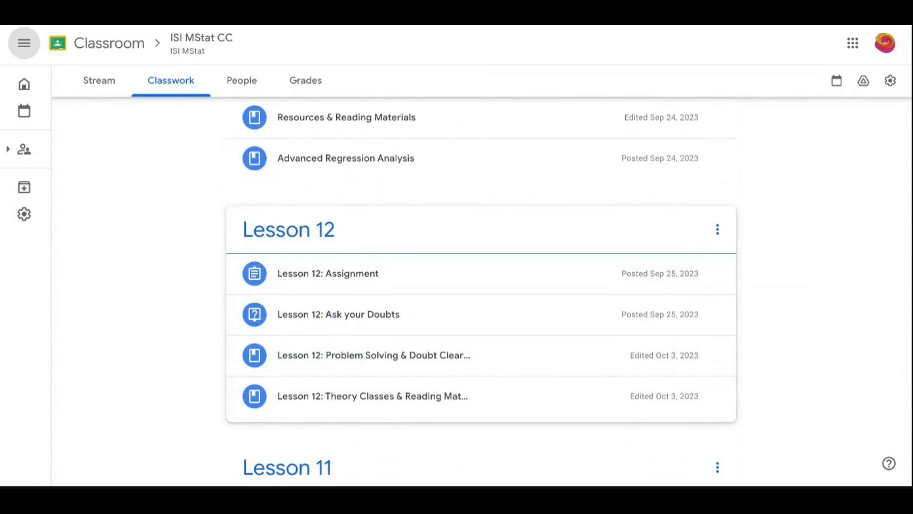
{"action": "scroll", "scroll_direction": "down", "scroll_amount": 3}
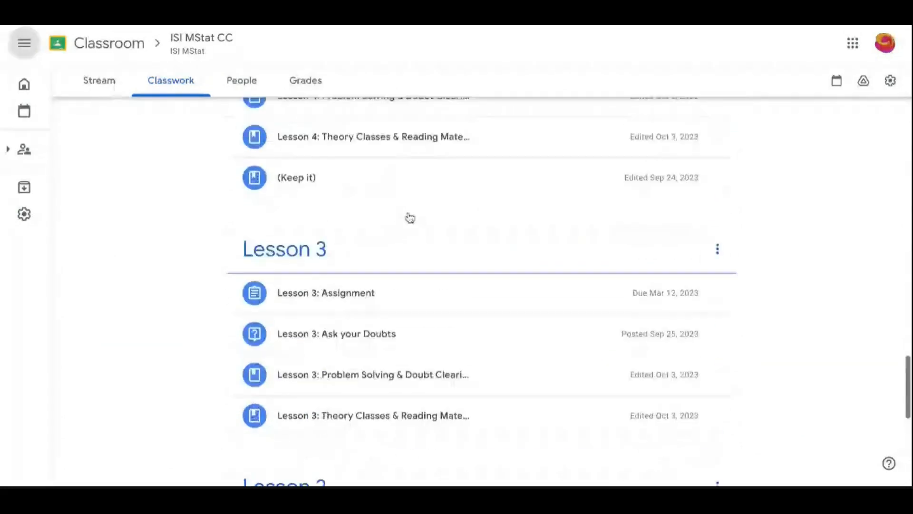
{"action": "scroll", "scroll_direction": "up", "scroll_amount": 3}
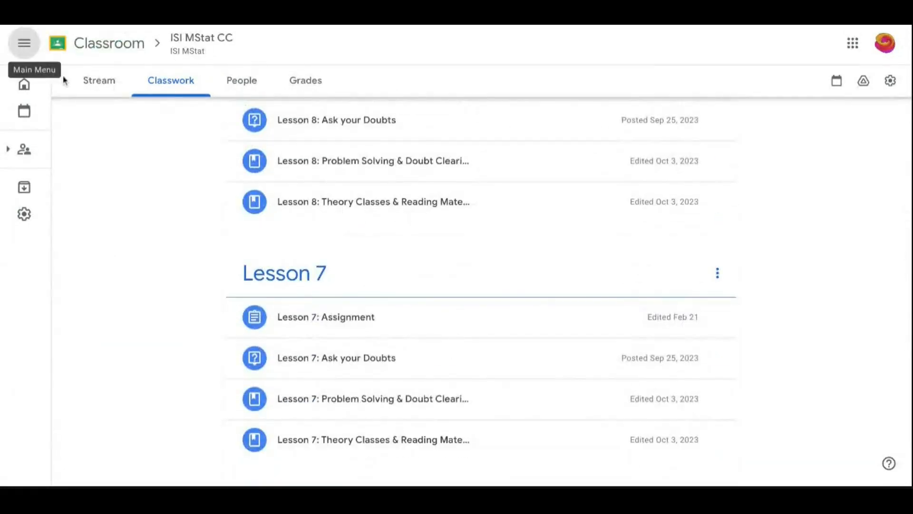
{"action": "scroll", "scroll_direction": "up", "scroll_amount": 3}
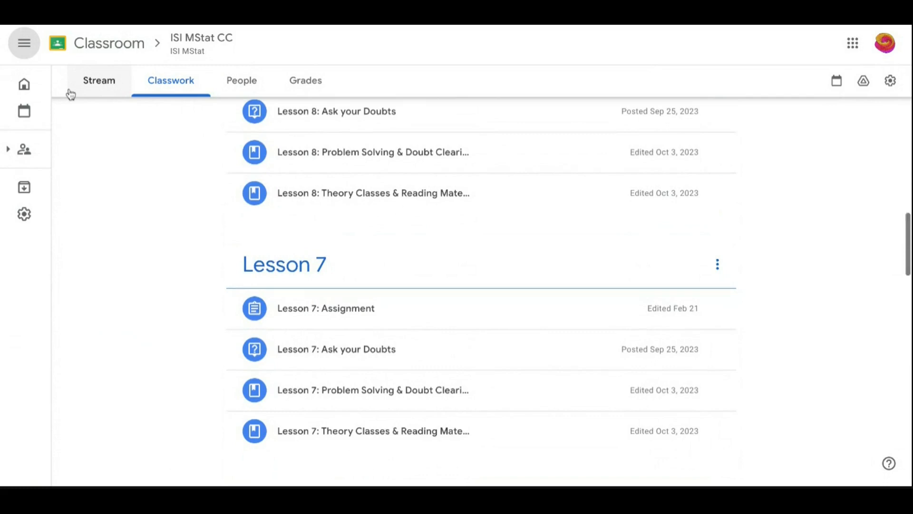
{"action": "scroll", "scroll_direction": "down", "scroll_amount": 3}
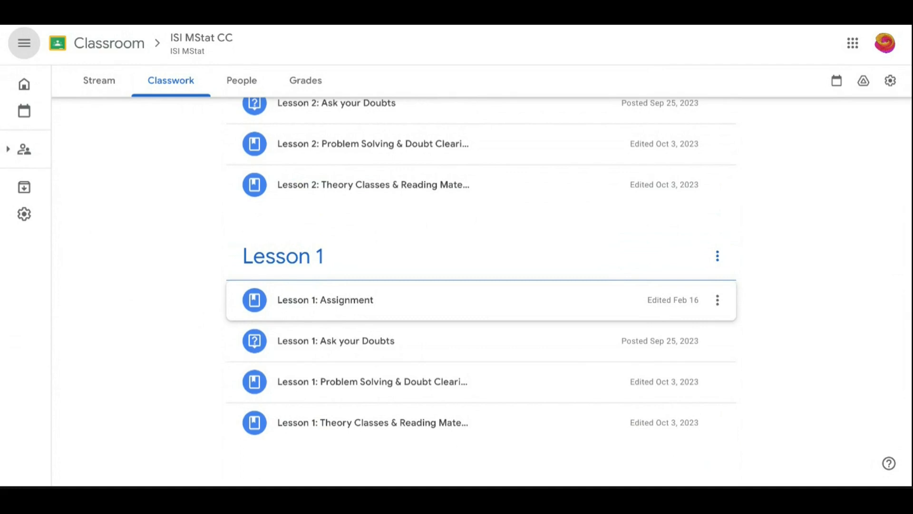
- View the Lesson 1 Theory Classes Drive folder, then expand Lesson 1 Problem Solving material
{"action": "left_click", "coordinate": [372, 423]}
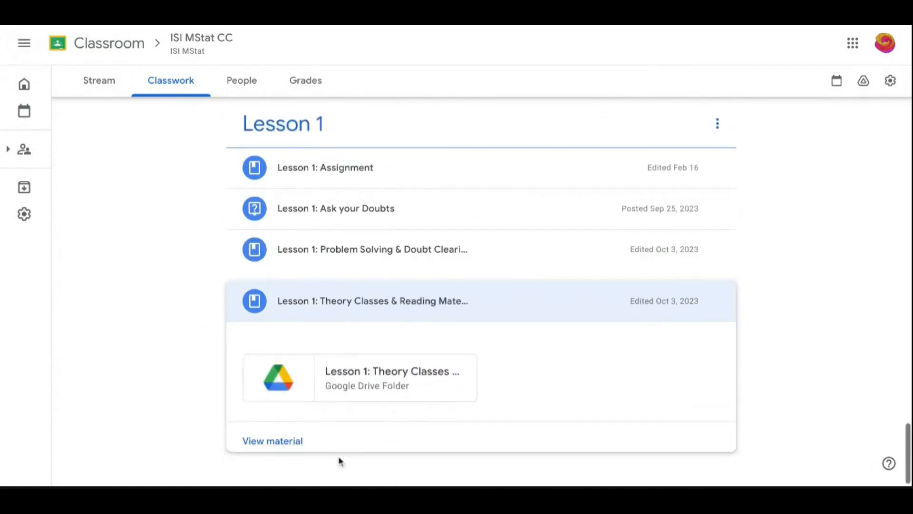
{"action": "left_click", "coordinate": [360, 377]}
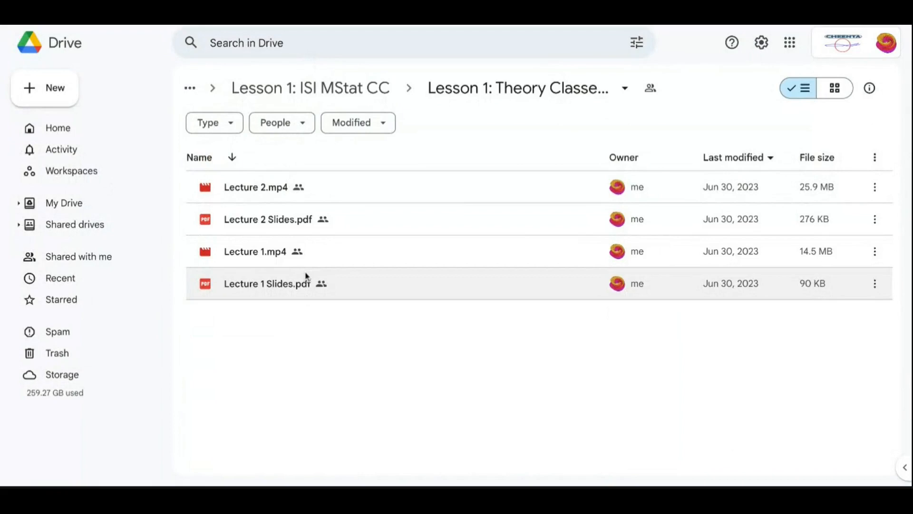
{"action": "double_click", "coordinate": [268, 284]}
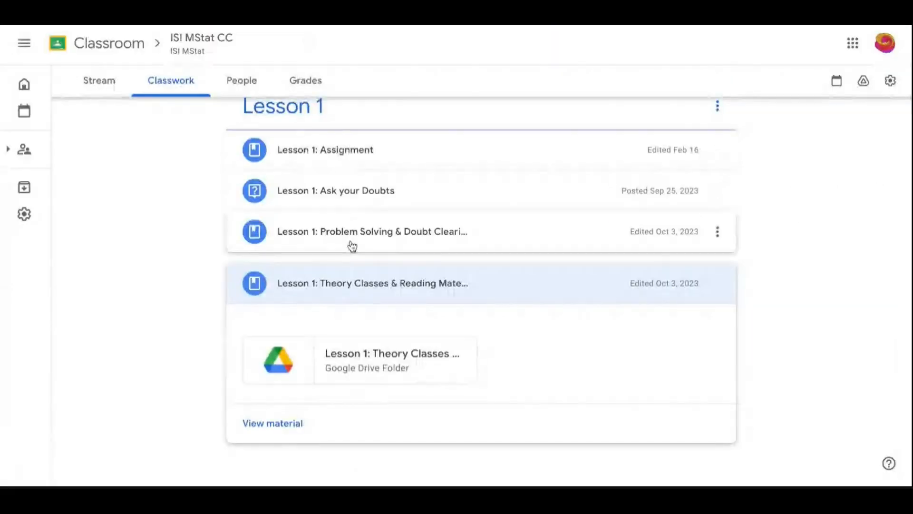
{"action": "left_click", "coordinate": [371, 231]}
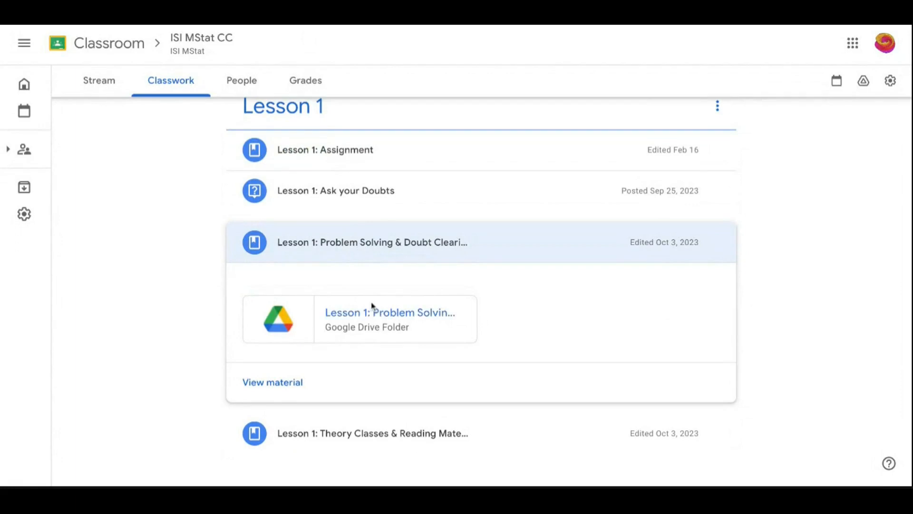
{"action": "mouse_move", "coordinate": [378, 312]}
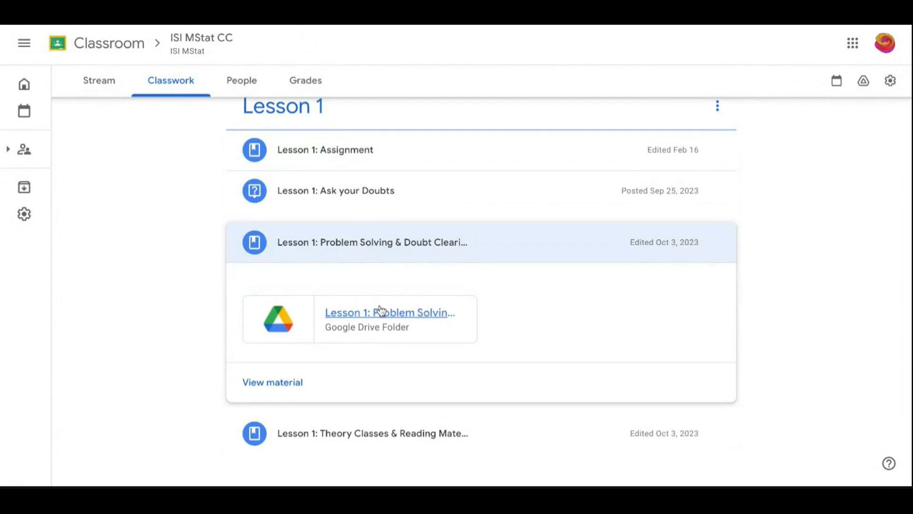
{"action": "left_click", "coordinate": [389, 312]}
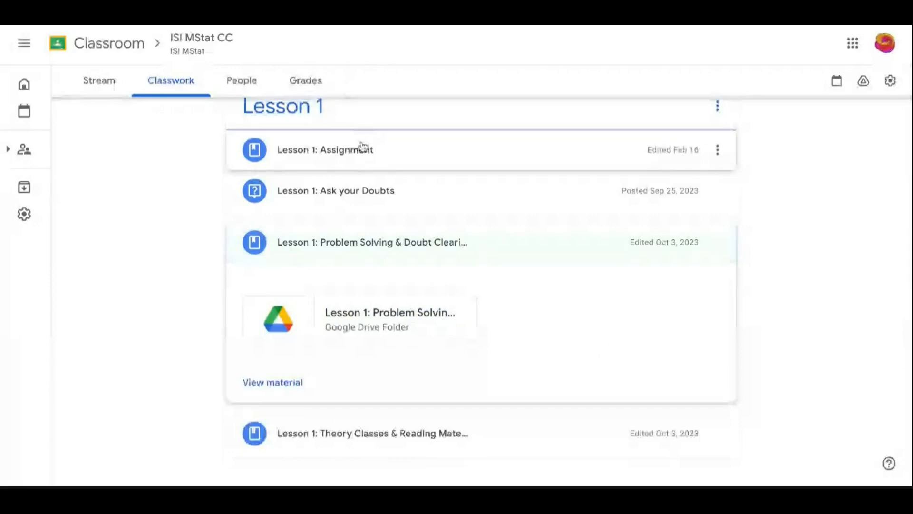
- Expand Lesson 1: Assignment and preview the subjective mock test PDF and Problem Set 1.pdf
{"action": "left_click", "coordinate": [325, 150]}
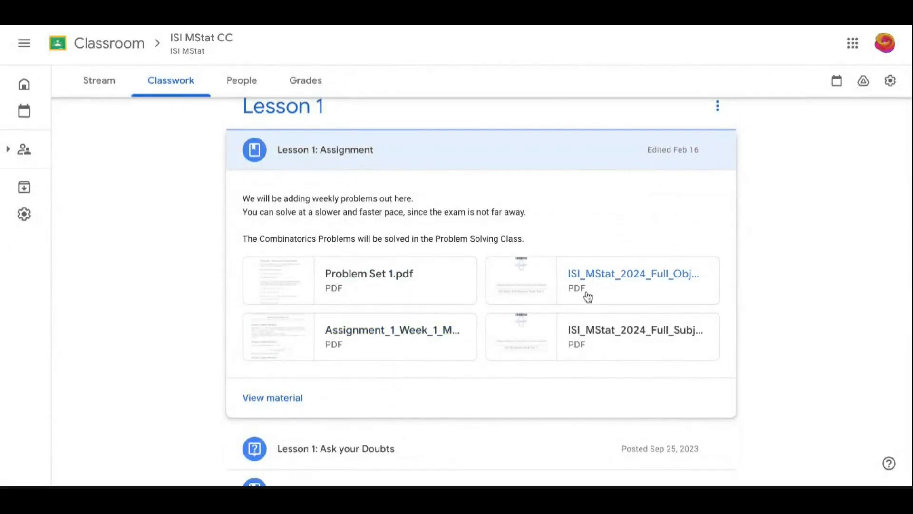
{"action": "left_click", "coordinate": [633, 274]}
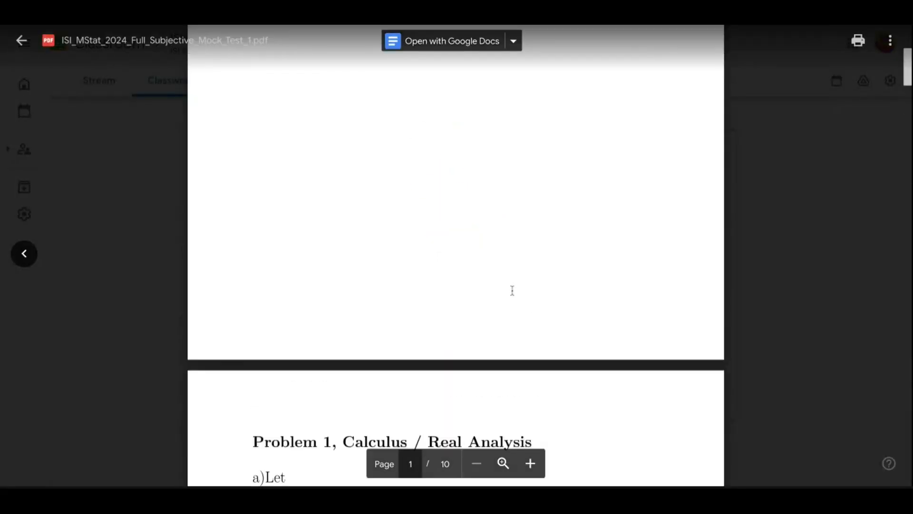
{"action": "left_click", "coordinate": [21, 40]}
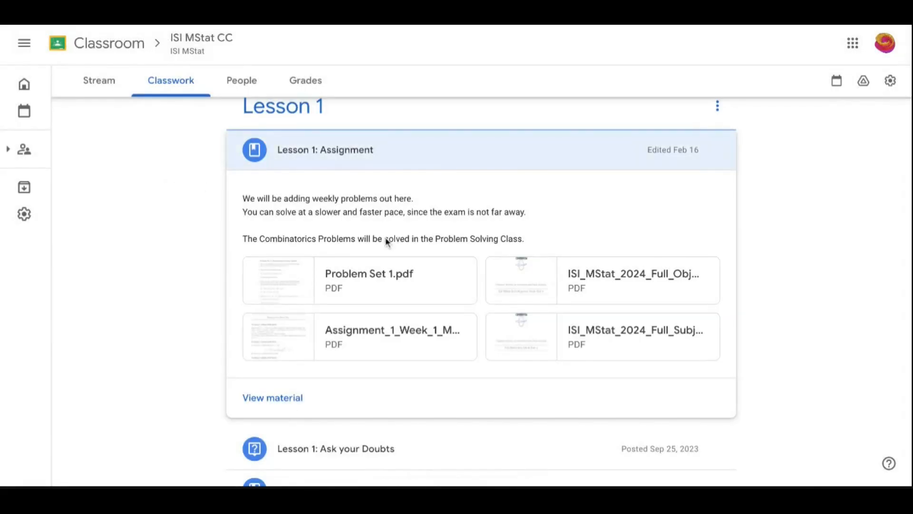
{"action": "left_click", "coordinate": [369, 274]}
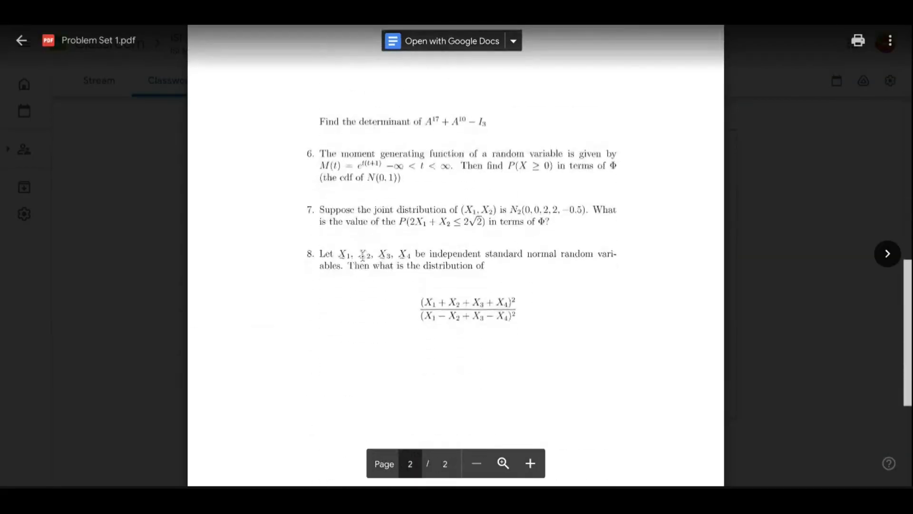
{"action": "left_click", "coordinate": [22, 39]}
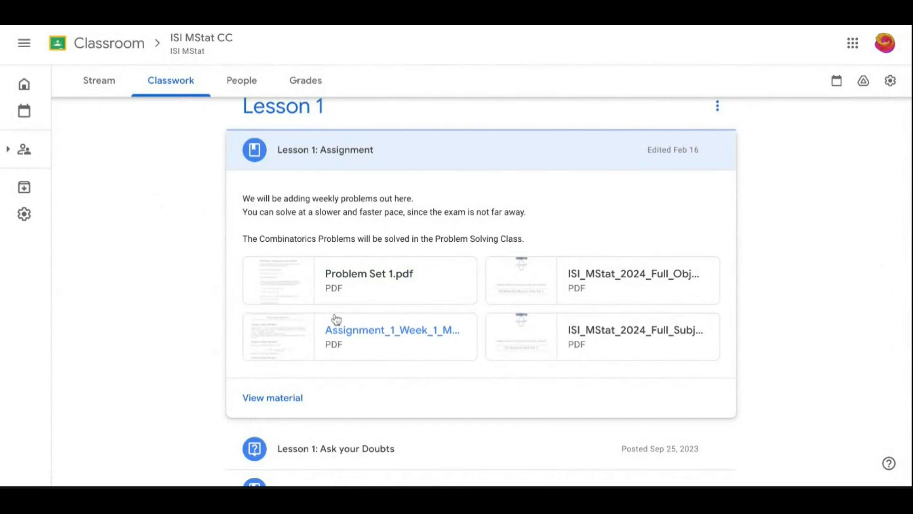
- Preview the Assignment_1_Week_1 PDF and scroll toward the Week 1 session videos
{"action": "left_click", "coordinate": [392, 330]}
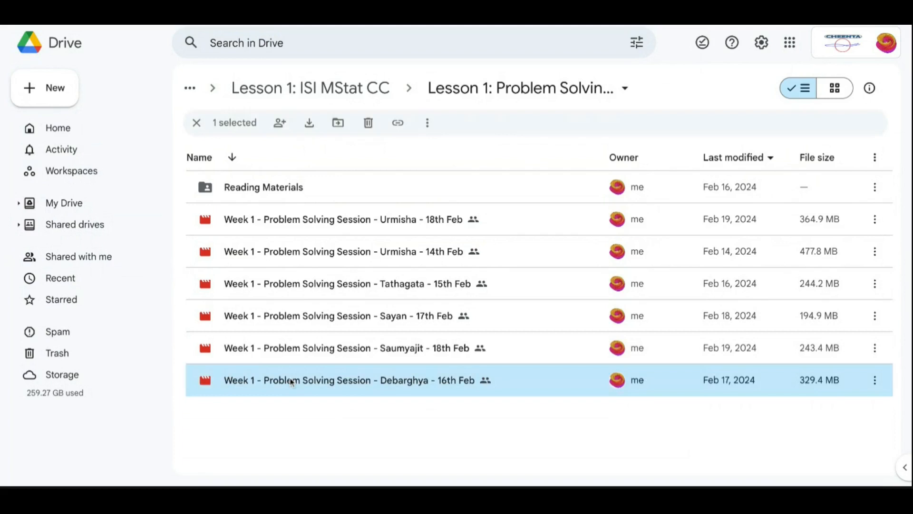
{"action": "mouse_move", "coordinate": [291, 380]}
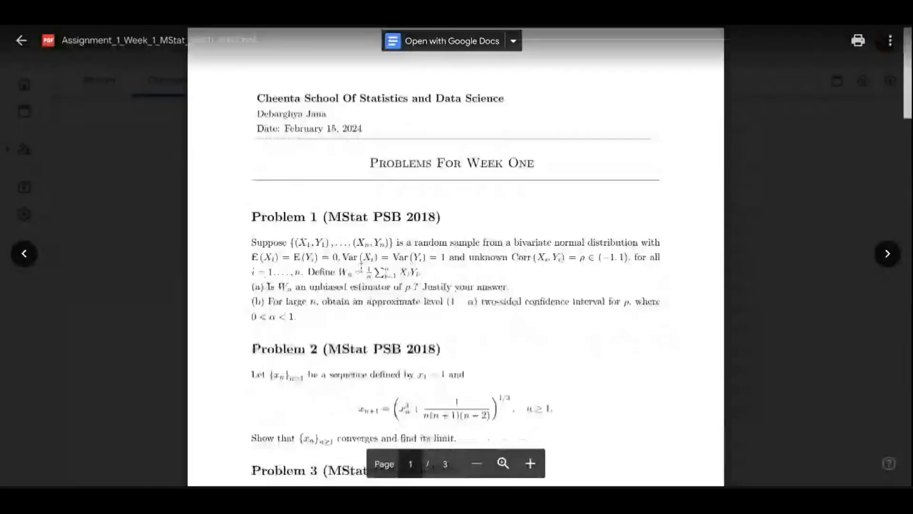
{"action": "scroll", "scroll_direction": "down", "scroll_amount": 3}
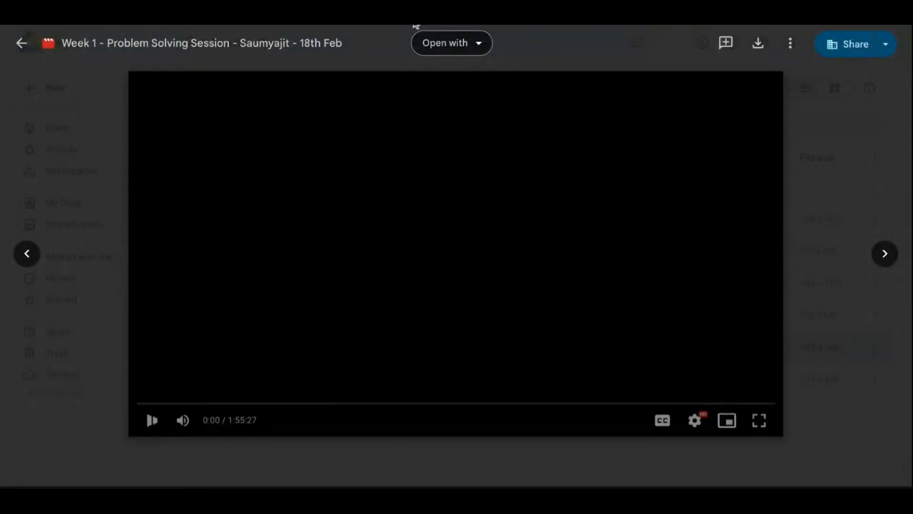
{"action": "left_click", "coordinate": [22, 43]}
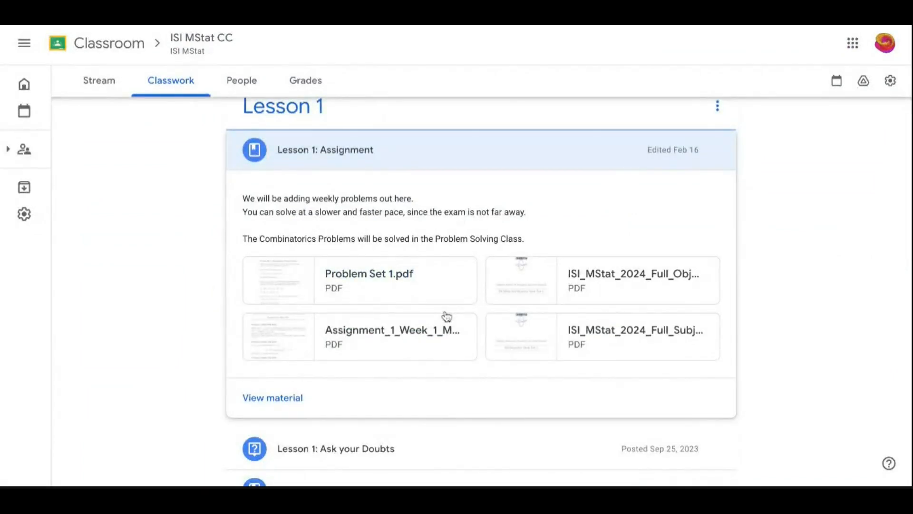
{"action": "mouse_move", "coordinate": [446, 317]}
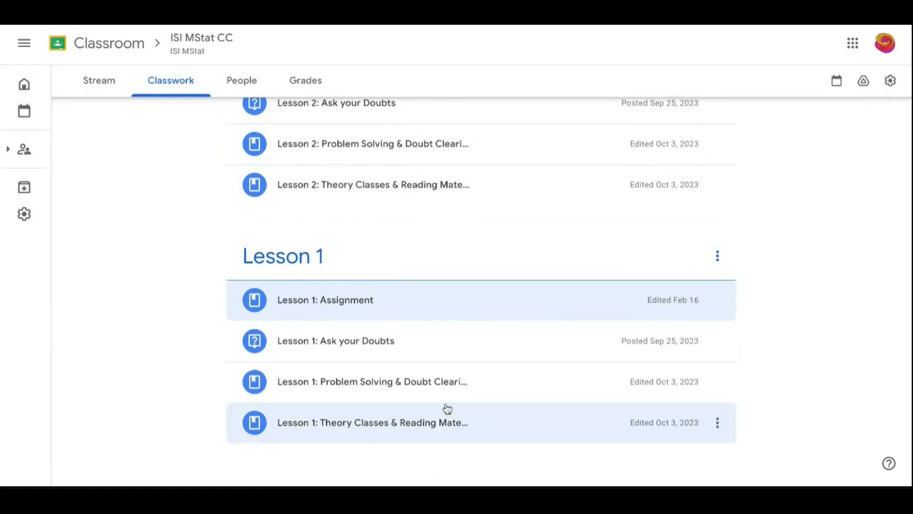
{"action": "mouse_move", "coordinate": [464, 347]}
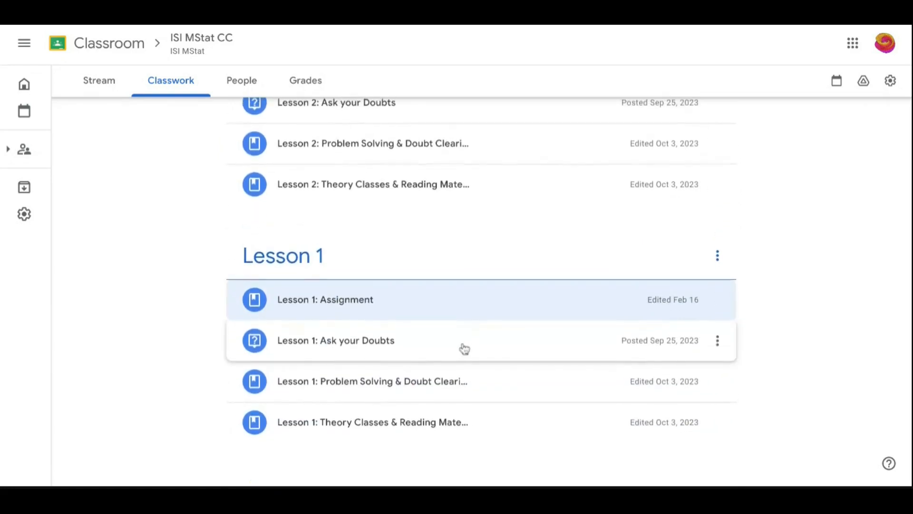
- Expand and open the Lesson 1: Ask your Doubts question, then start a blank Google Doc
{"action": "left_click", "coordinate": [336, 340]}
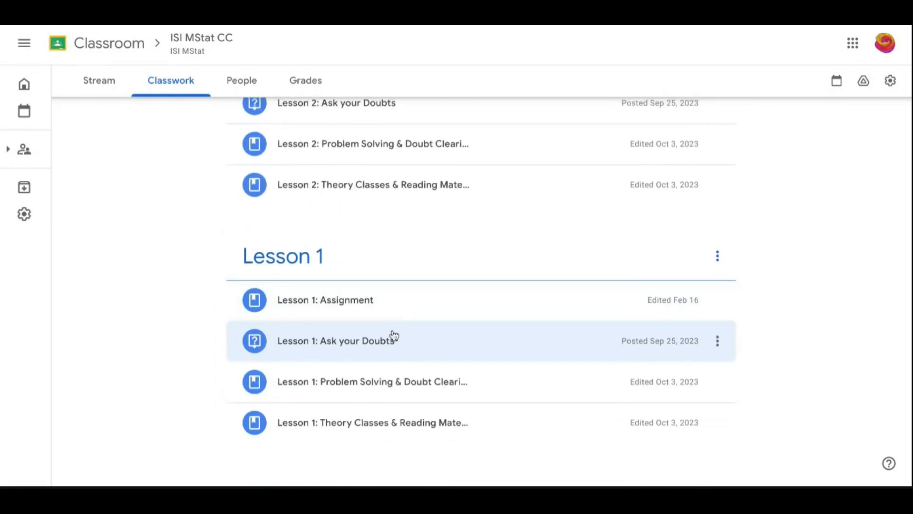
{"action": "left_click", "coordinate": [337, 341]}
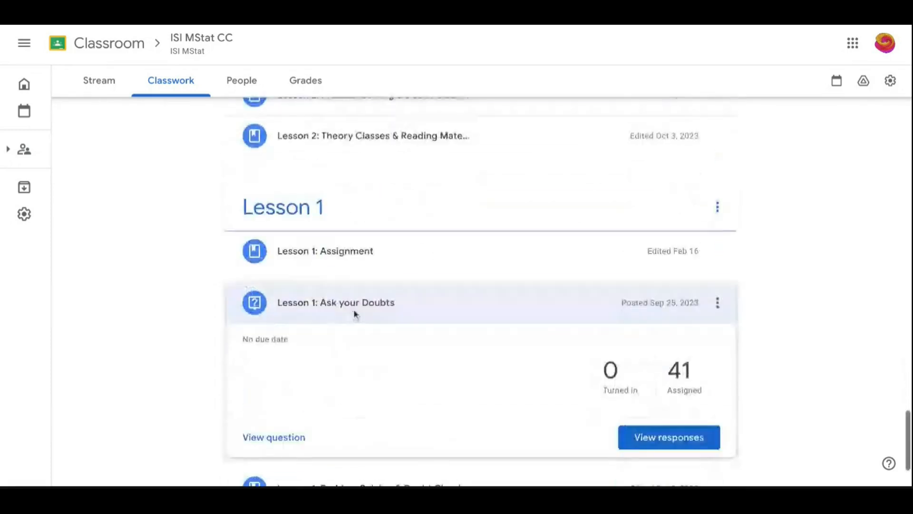
{"action": "left_click", "coordinate": [273, 436]}
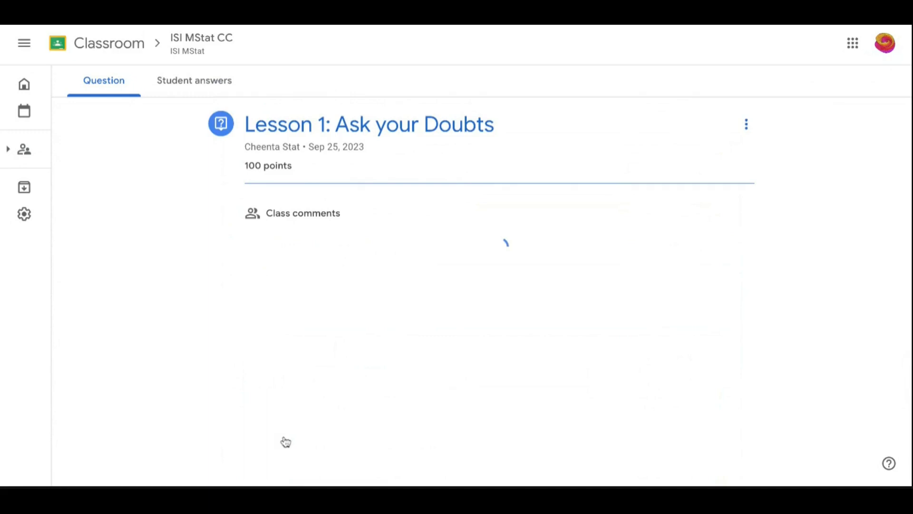
{"action": "left_click", "coordinate": [449, 236]}
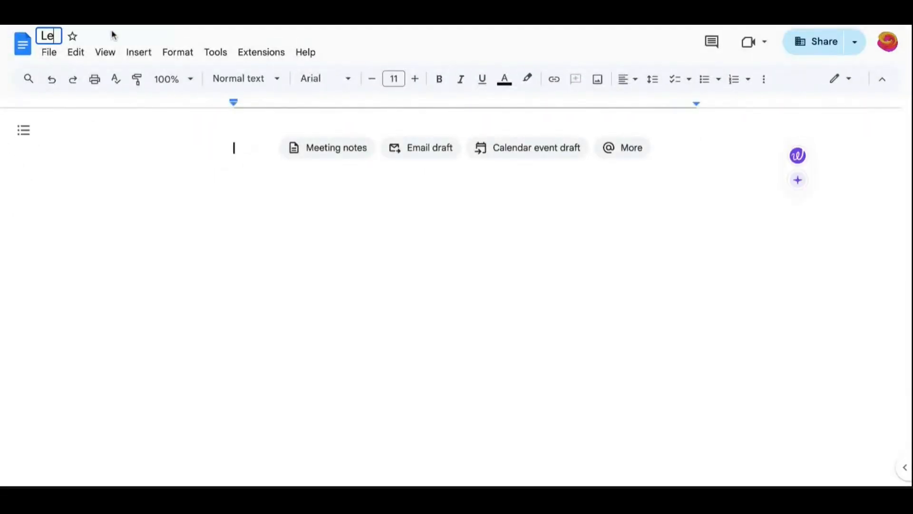
- Type 'Lesson 1: Doubts: Name' as the blank document's title
{"action": "type", "text": "Lesson 1: Doub"}
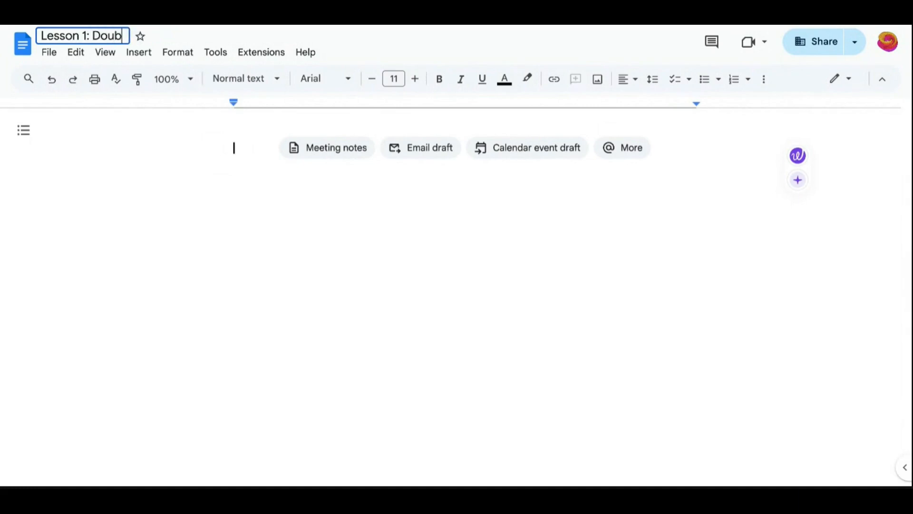
{"action": "type", "text": "ts"}
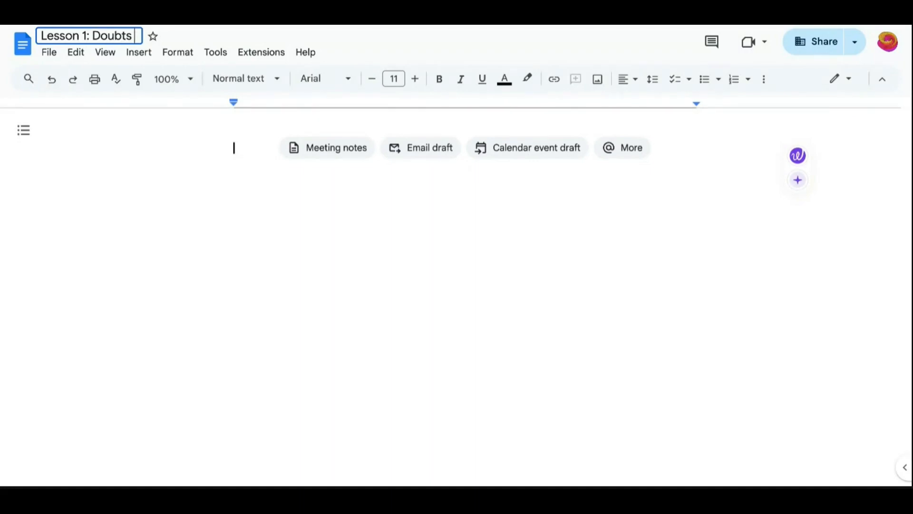
{"action": "type", "text": ": Name"}
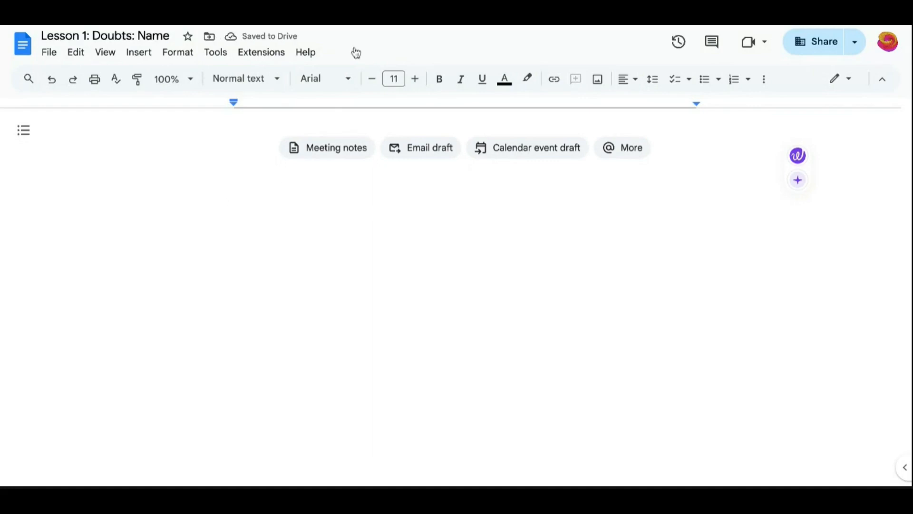
{"action": "mouse_move", "coordinate": [377, 28]}
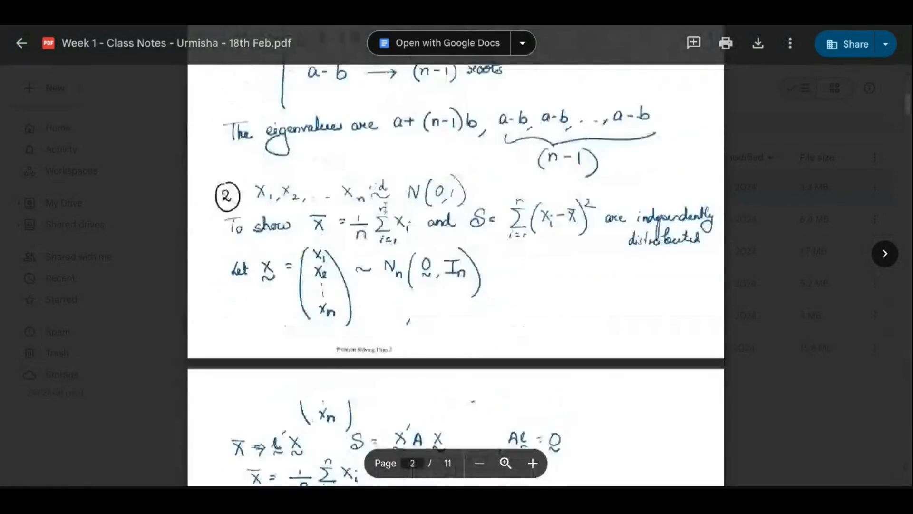
- Scroll the Week 1 class notes PDF to the eigenvalue and normal-sample page
{"action": "scroll", "scroll_direction": "up", "scroll_amount": 3}
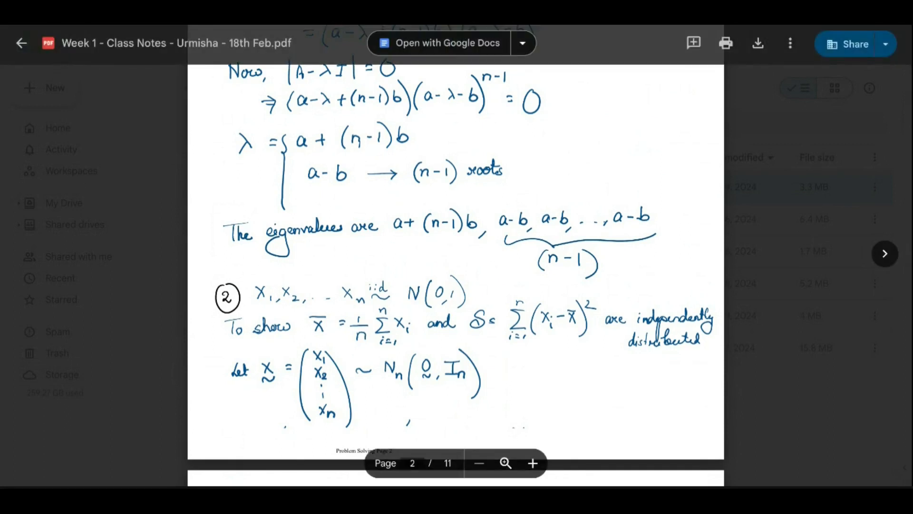
{"action": "left_click", "coordinate": [447, 43]}
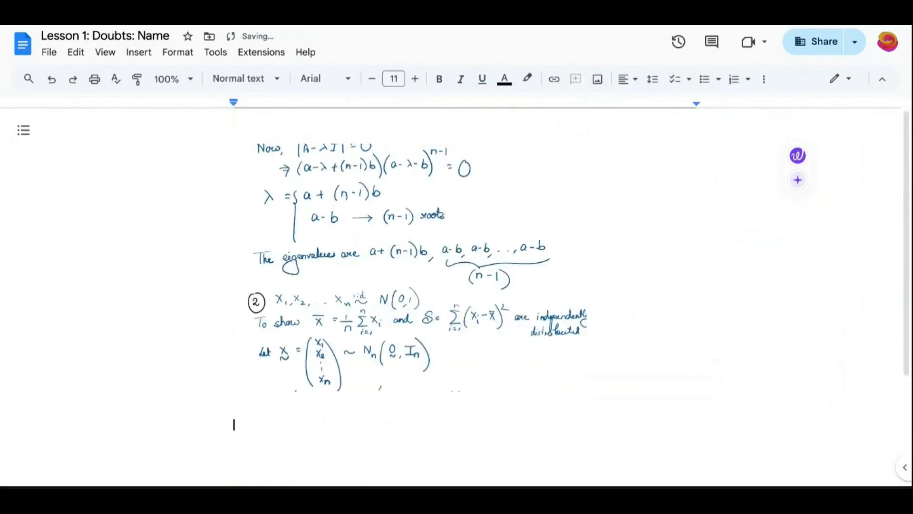
{"action": "mouse_move", "coordinate": [631, 239]}
{"action": "type", "text": "This is my douby"}
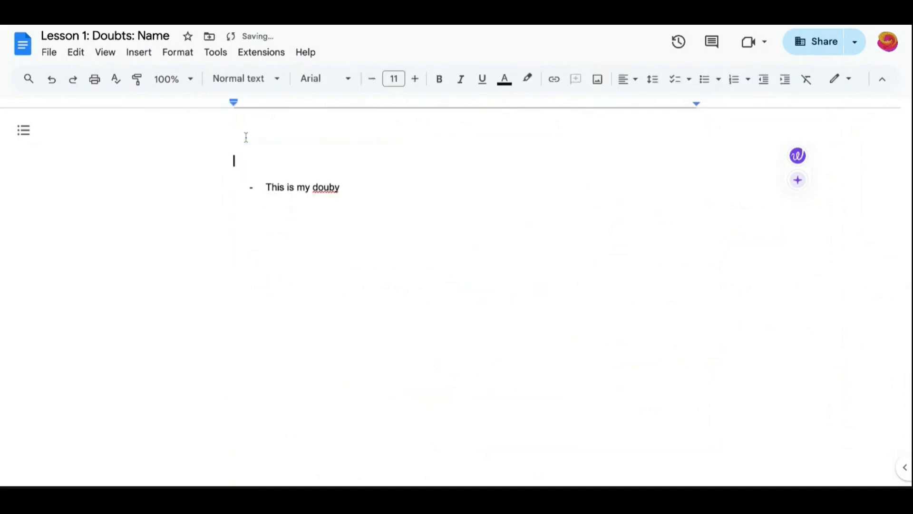
- Type doubt headings 'Dou' at the top and 'Doubt 2' further down
{"action": "left_click", "coordinate": [597, 79]}
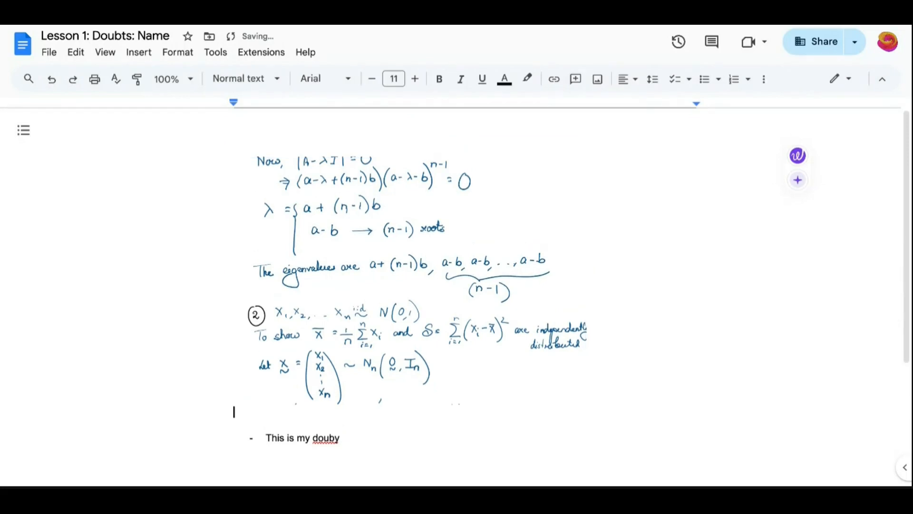
{"action": "type", "text": "Dou"}
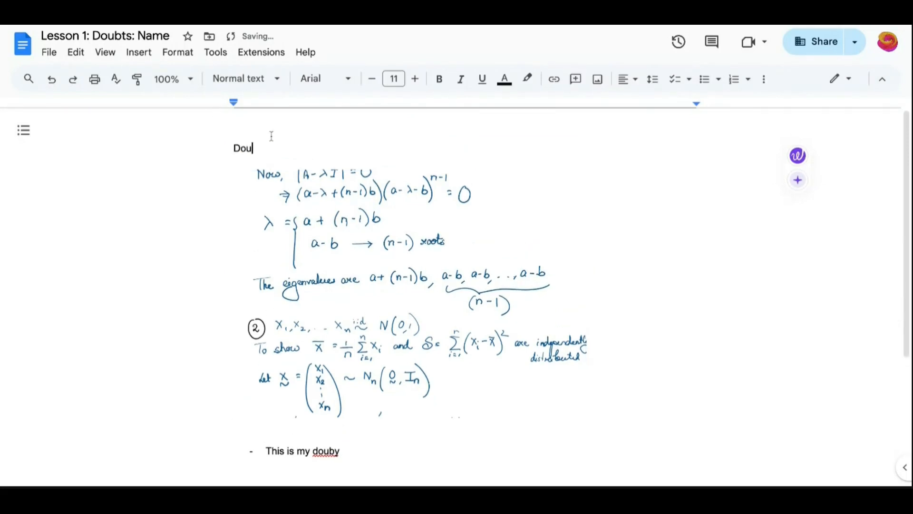
{"action": "scroll", "scroll_direction": "down", "scroll_amount": 3}
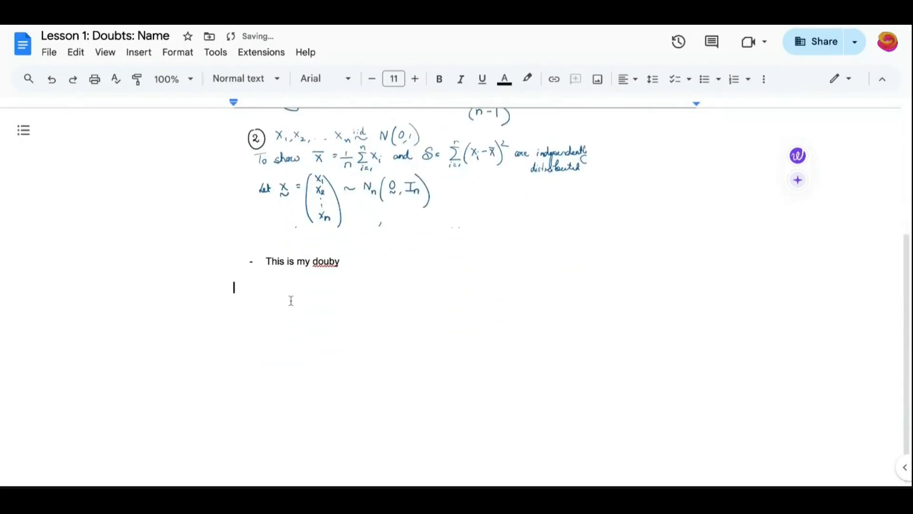
{"action": "type", "text": "Doubt 2"}
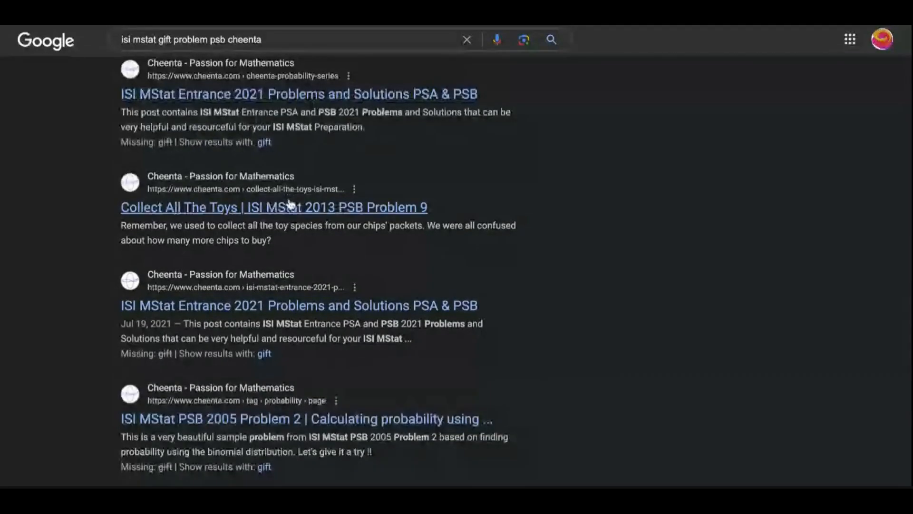
{"action": "mouse_move", "coordinate": [449, 185]}
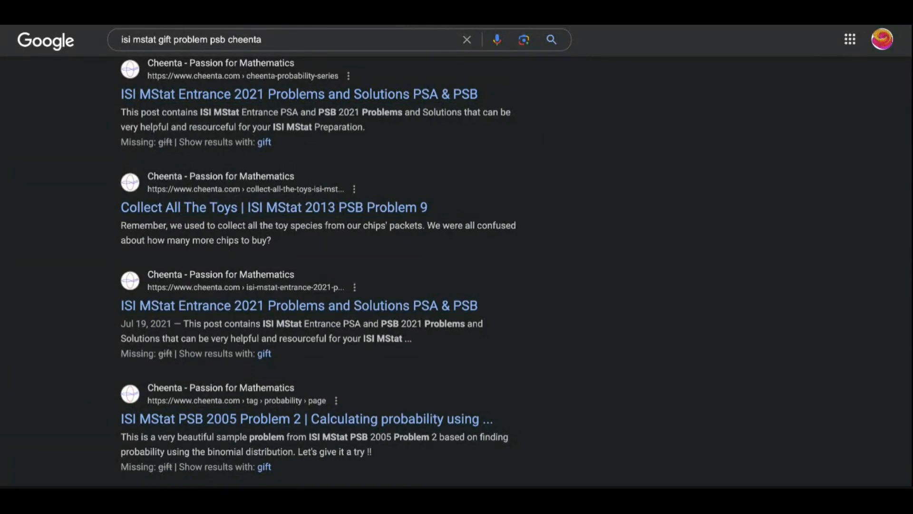
- Open the Cheenta 'Collect All The Toys' ISI MStat 2013 PSB Problem 9 result
{"action": "left_click", "coordinate": [273, 207]}
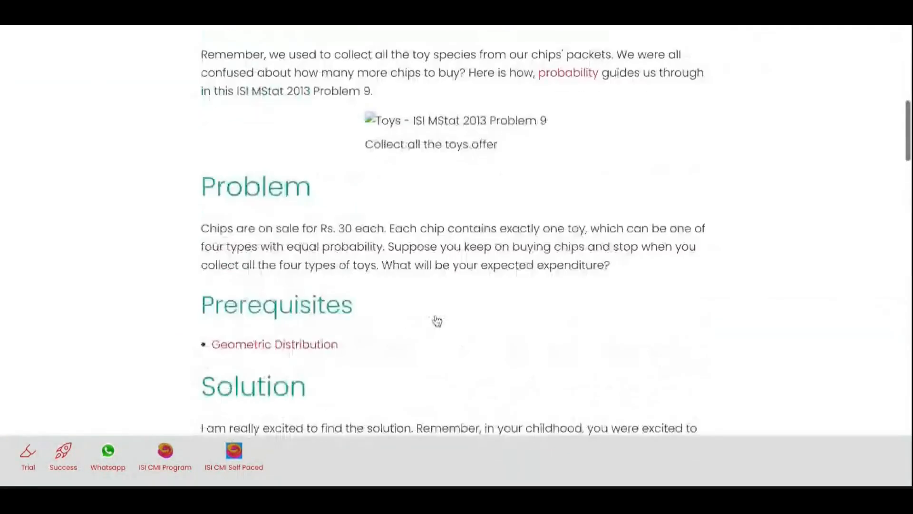
{"action": "scroll", "scroll_direction": "down", "scroll_amount": 3}
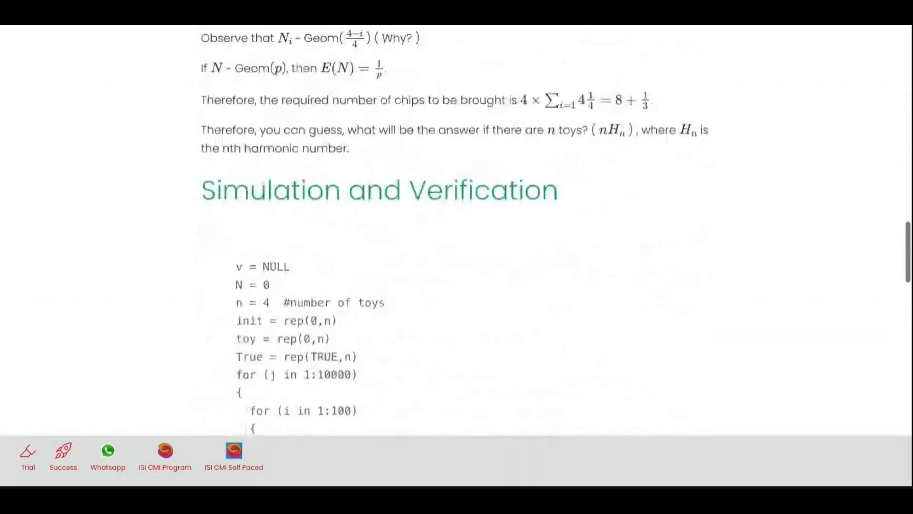
{"action": "scroll", "scroll_direction": "down", "scroll_amount": 3}
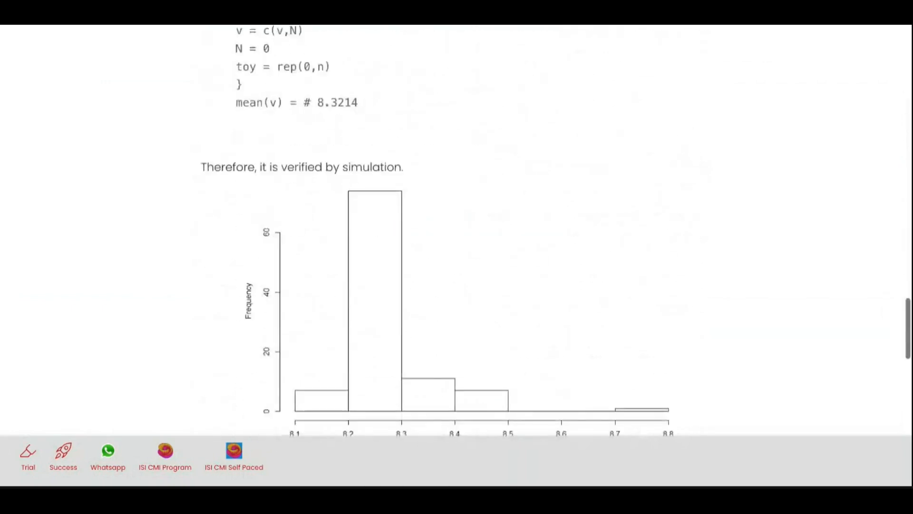
{"action": "scroll", "scroll_direction": "down", "scroll_amount": 3}
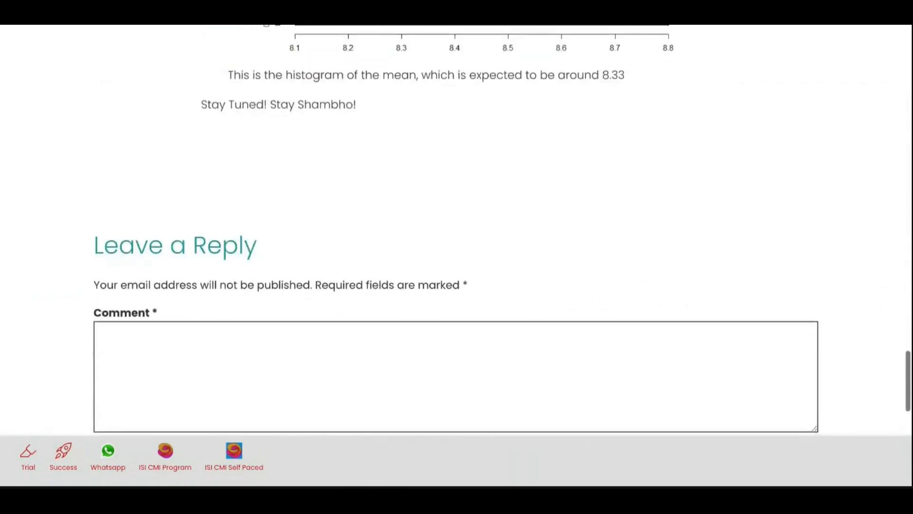
{"action": "scroll", "scroll_direction": "up", "scroll_amount": 3}
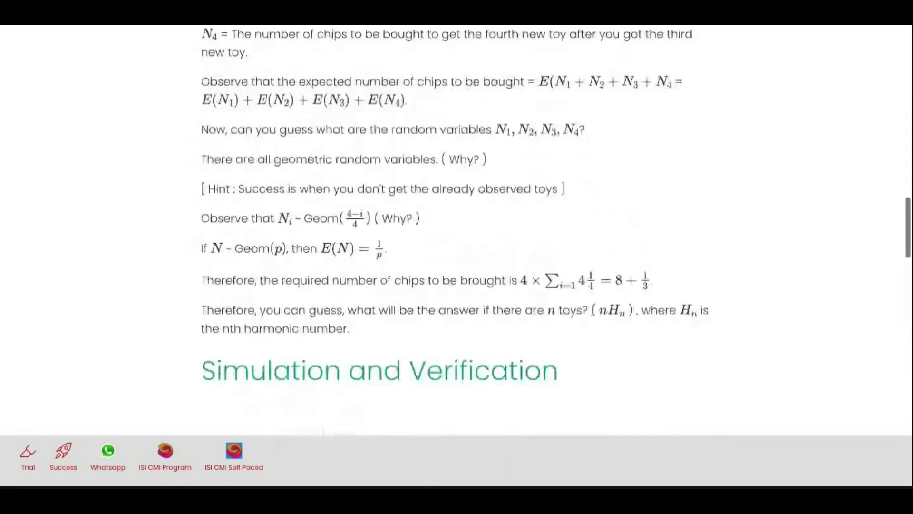
{"action": "scroll", "scroll_direction": "up", "scroll_amount": 3}
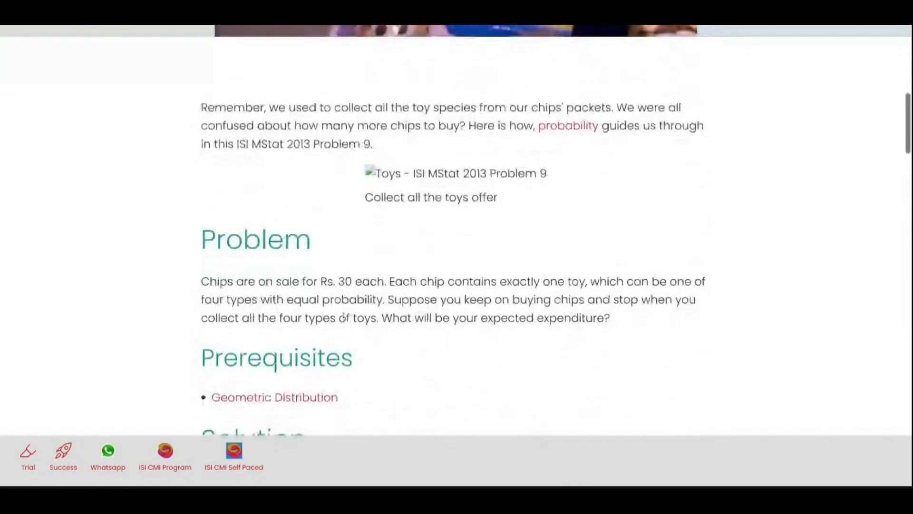
{"action": "double_click", "coordinate": [344, 282]}
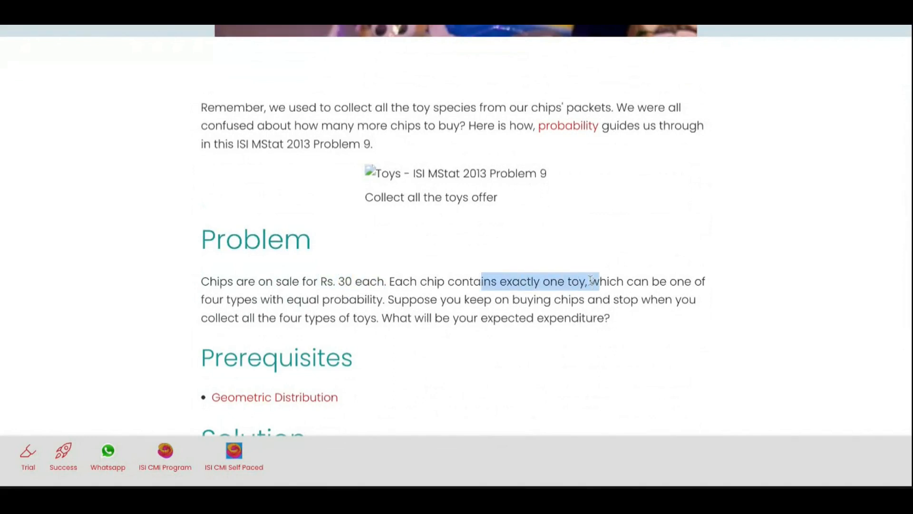
{"action": "scroll", "scroll_direction": "down", "scroll_amount": 3}
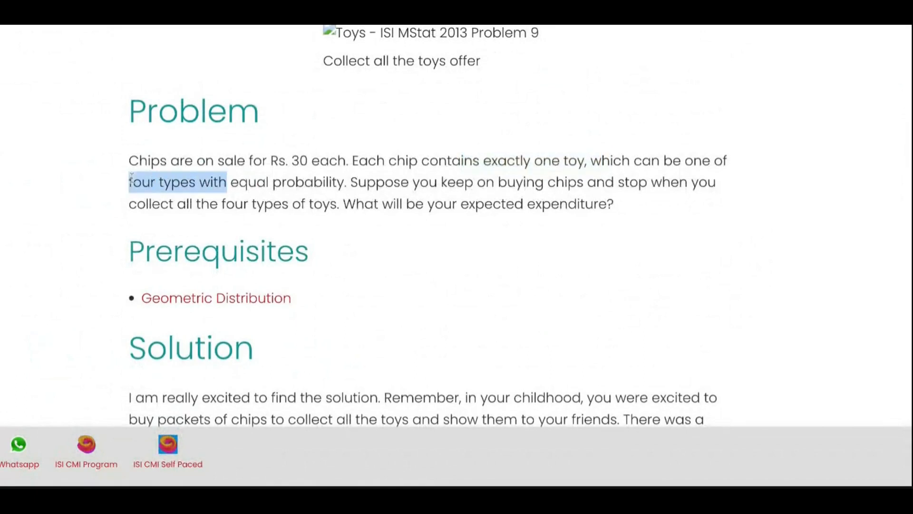
{"action": "scroll", "scroll_direction": "down", "scroll_amount": 3}
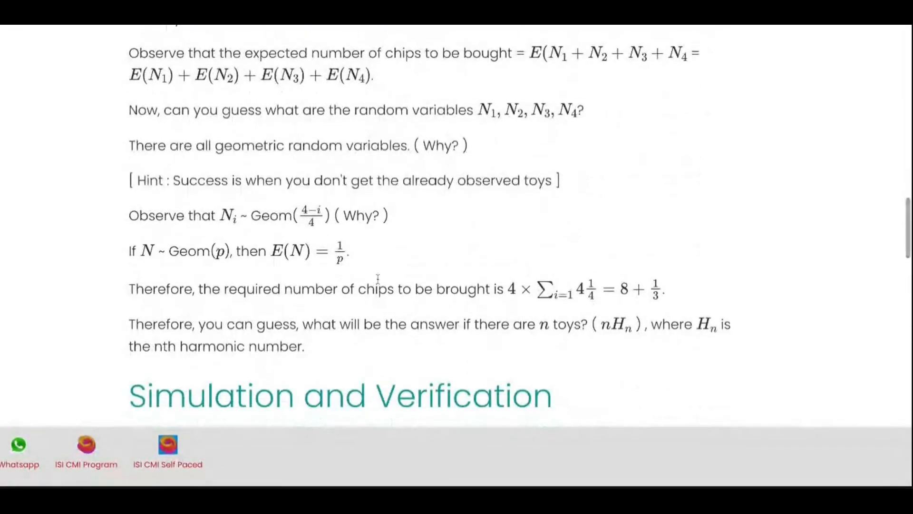
{"action": "scroll", "scroll_direction": "down", "scroll_amount": 3}
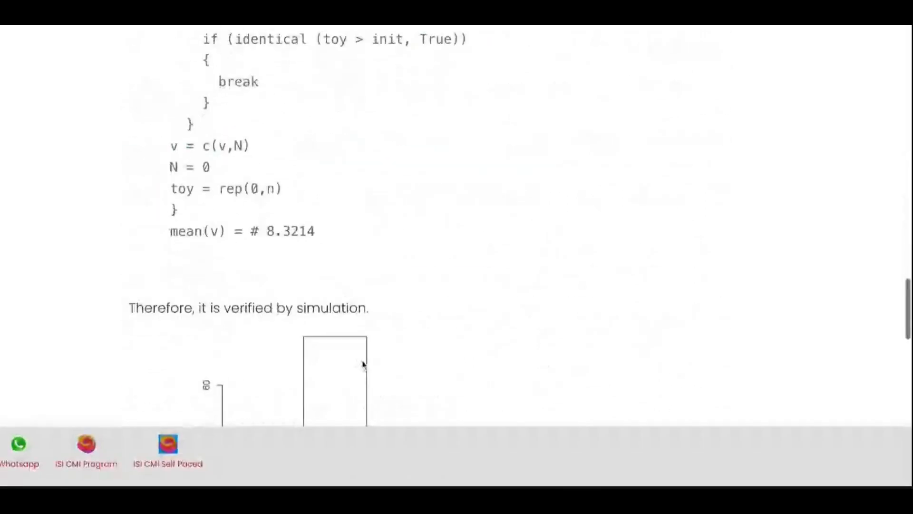
{"action": "scroll", "scroll_direction": "up", "scroll_amount": 3}
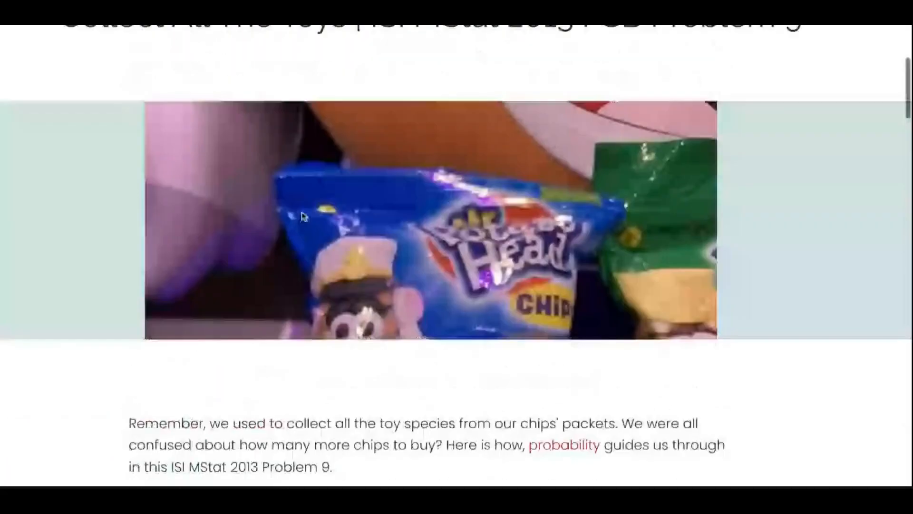
{"action": "scroll", "scroll_direction": "up", "scroll_amount": 3}
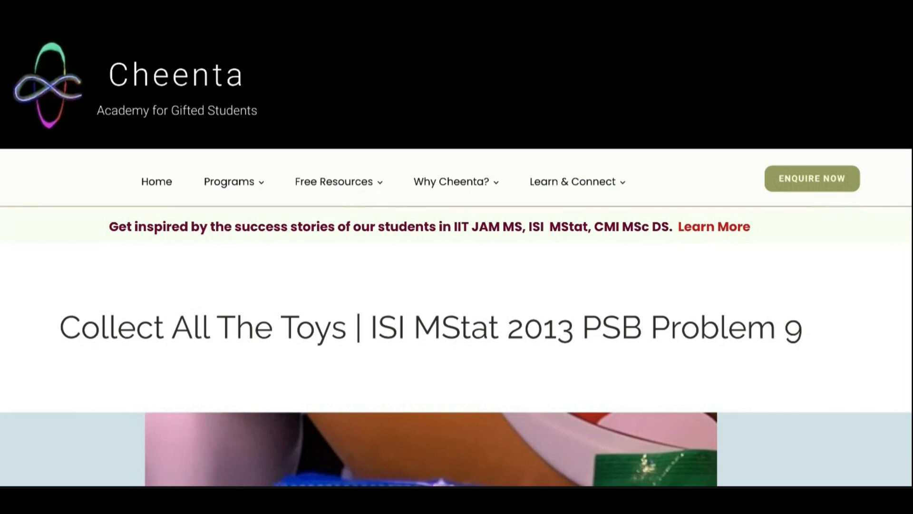